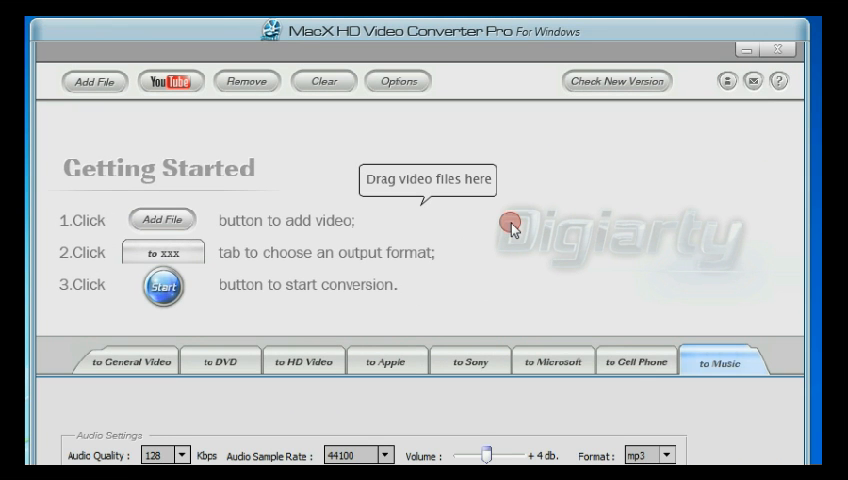
mouse_move(492, 190)
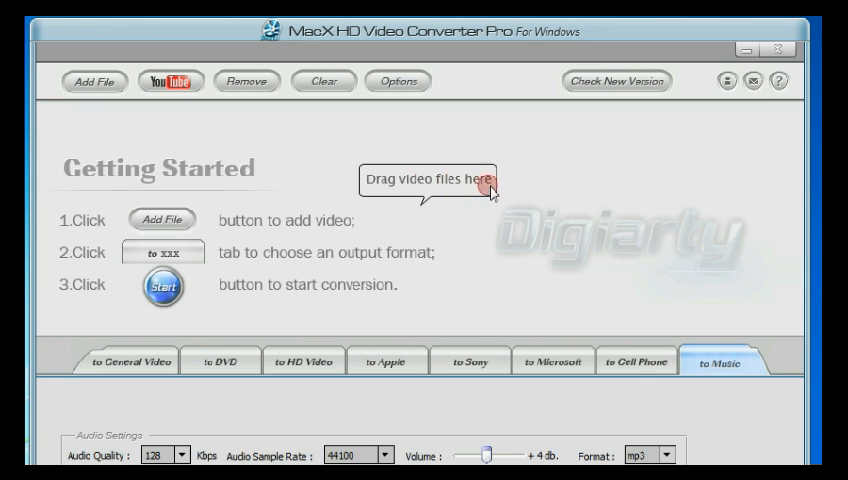
mouse_move(72, 258)
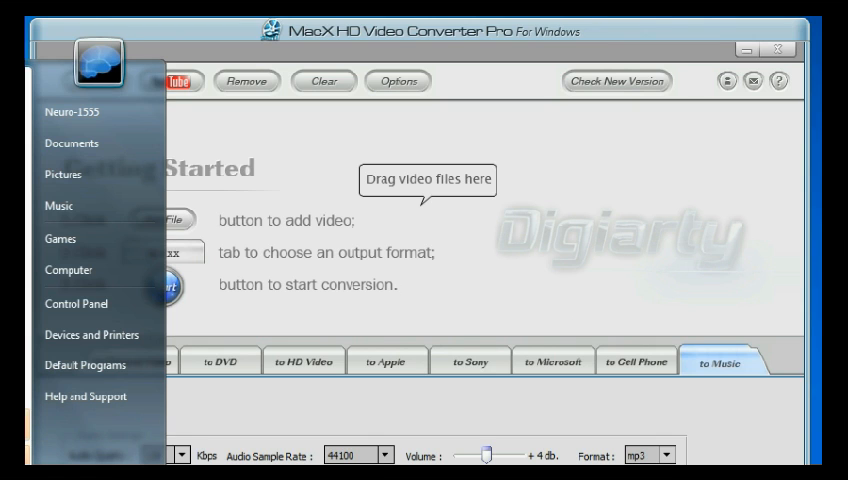
Browse to the Videos library folder holding DSCN6935 and the other clips
left_click(68, 270)
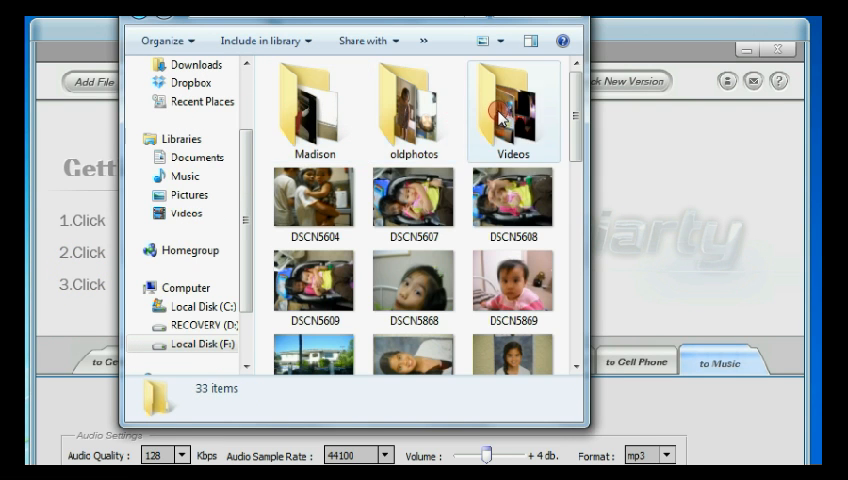
double_click(508, 104)
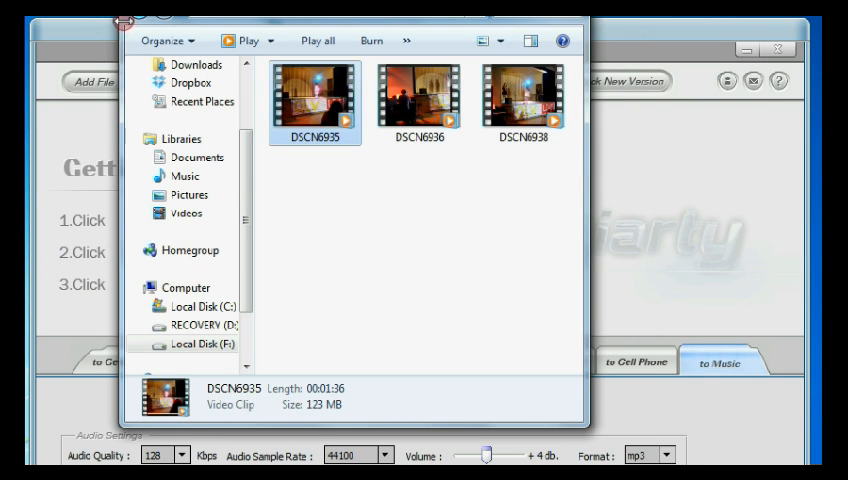
mouse_move(136, 32)
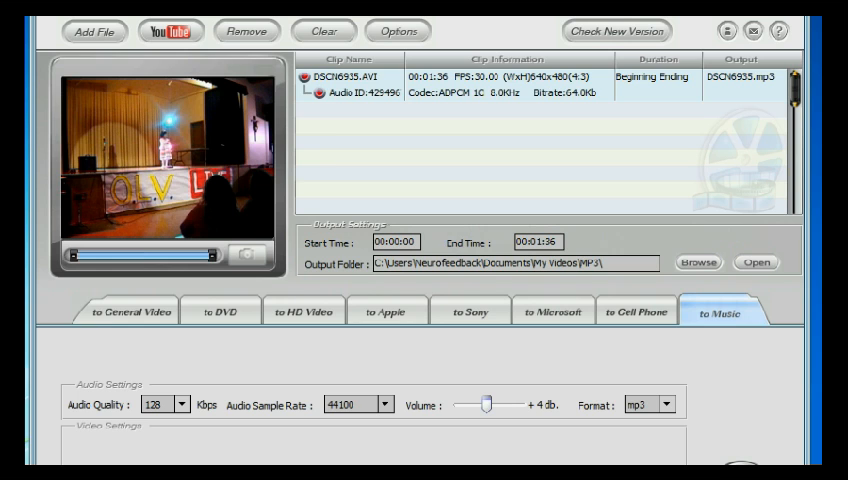
Choose the YouTube profile from the General Video output formats
left_click(124, 312)
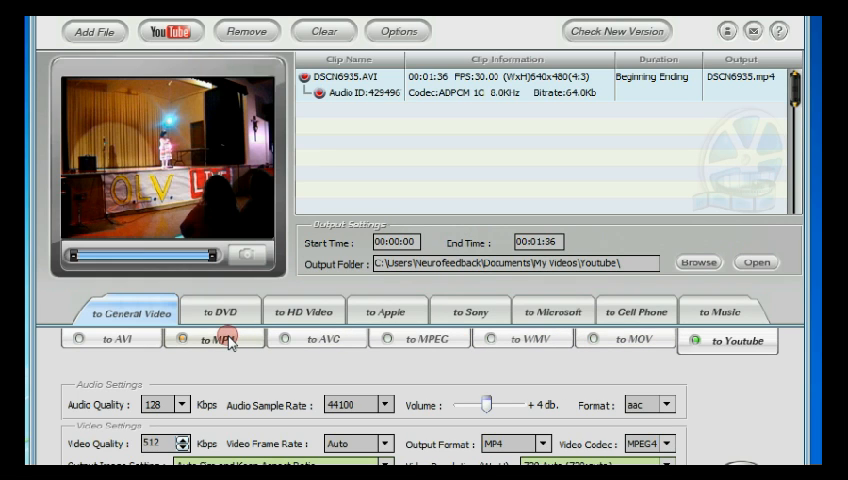
mouse_move(736, 342)
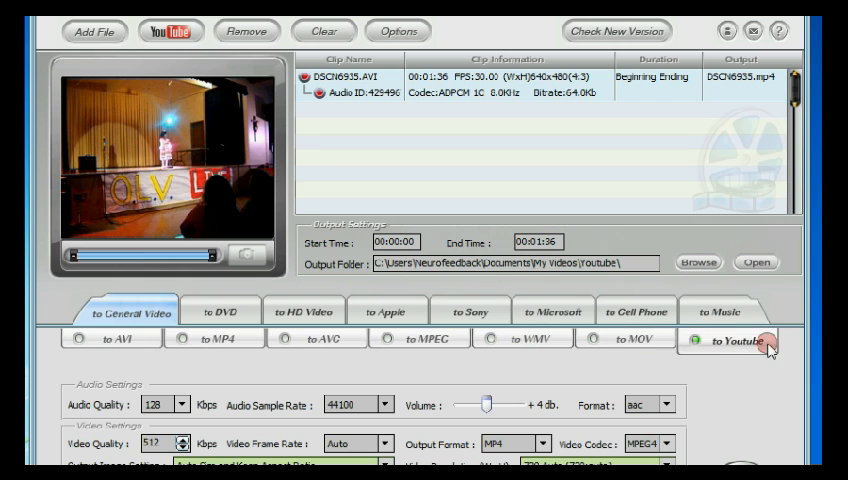
left_click(220, 312)
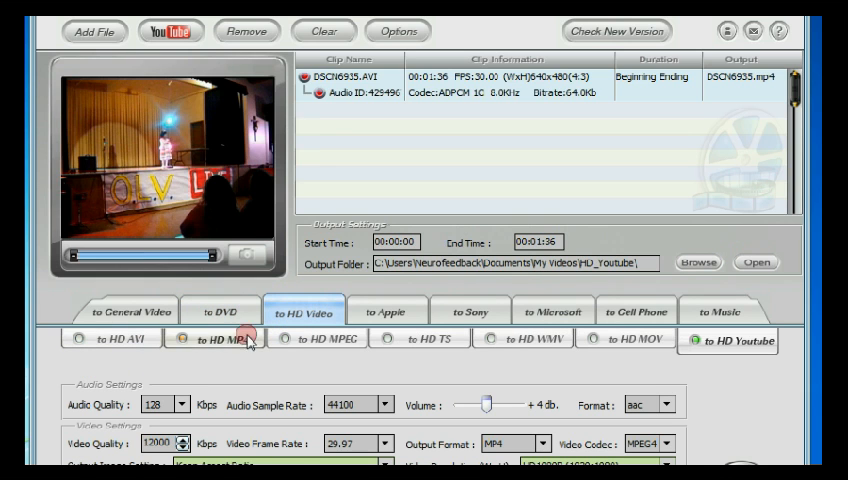
mouse_move(488, 368)
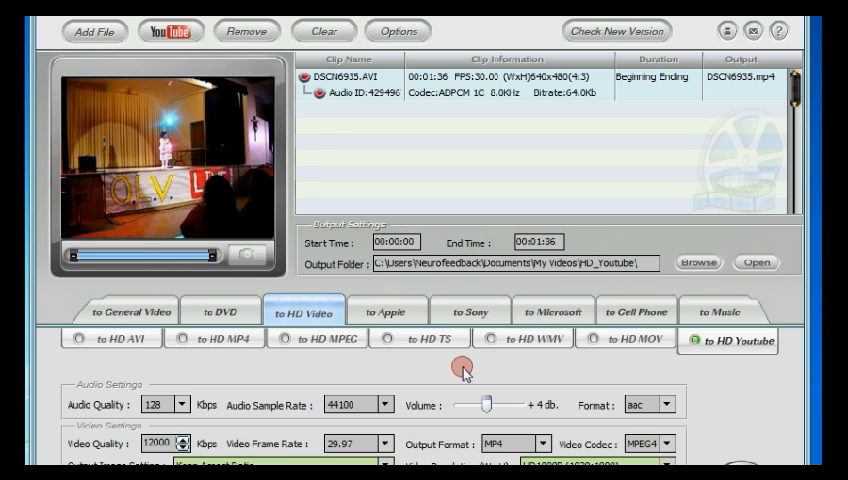
mouse_move(390, 304)
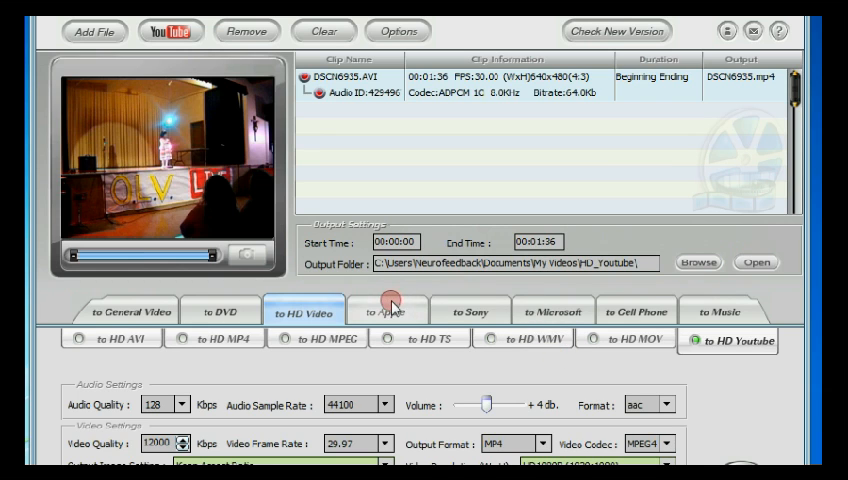
Try the iPad and iPhone Apple profiles, then settle on Apple TV HD at 1280x720
left_click(388, 310)
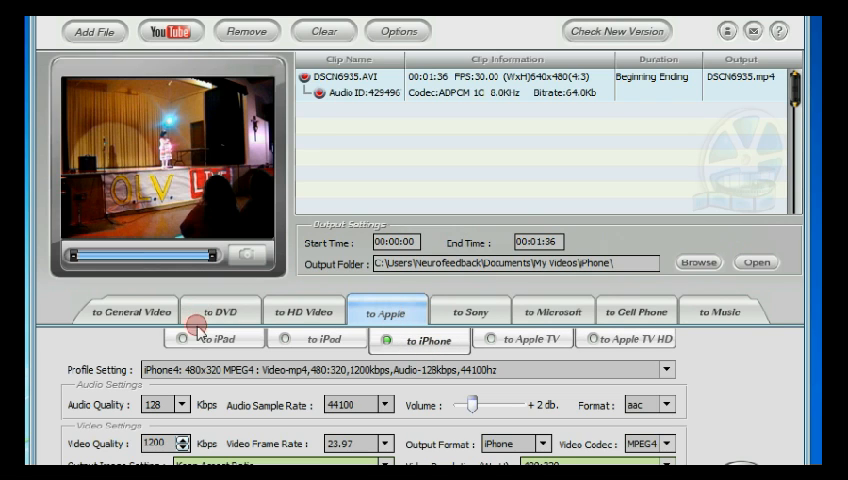
left_click(184, 338)
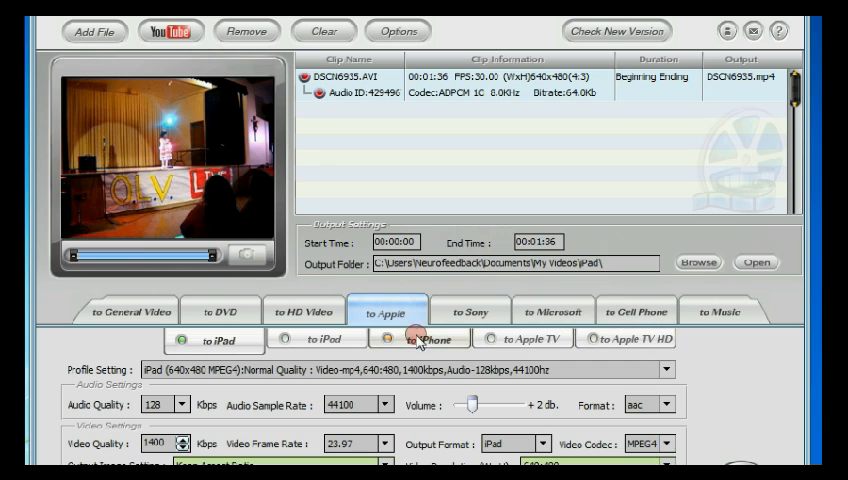
left_click(388, 338)
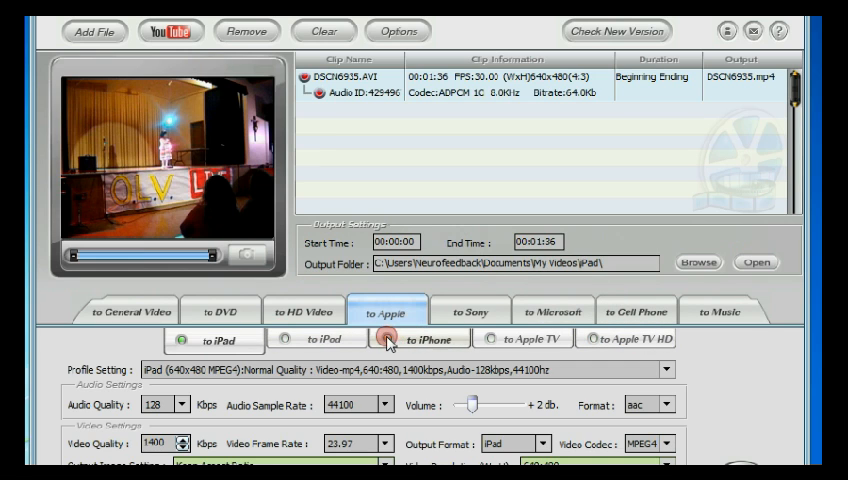
left_click(184, 340)
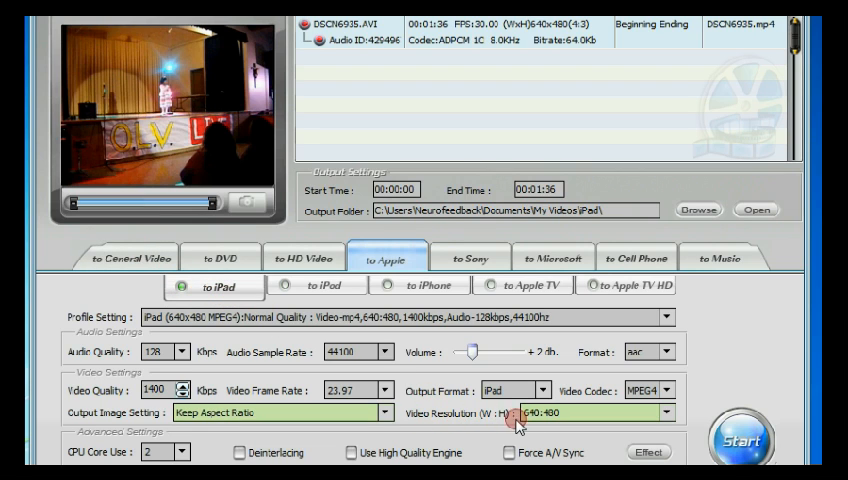
mouse_move(492, 424)
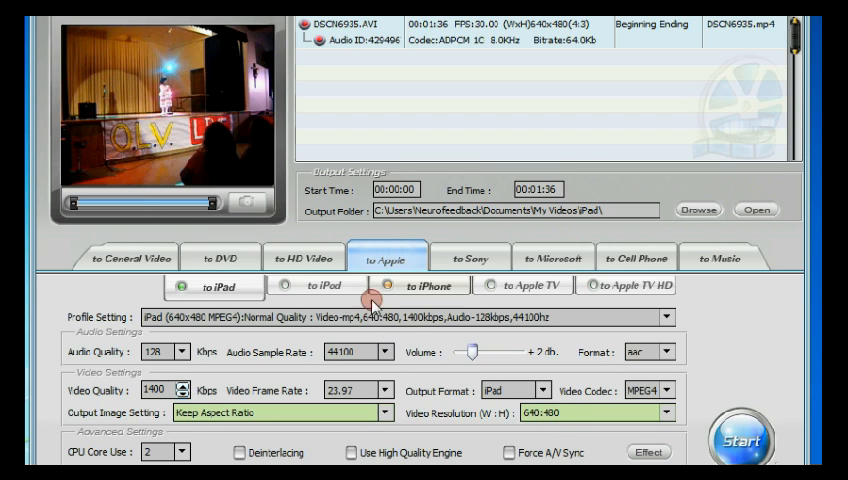
left_click(392, 286)
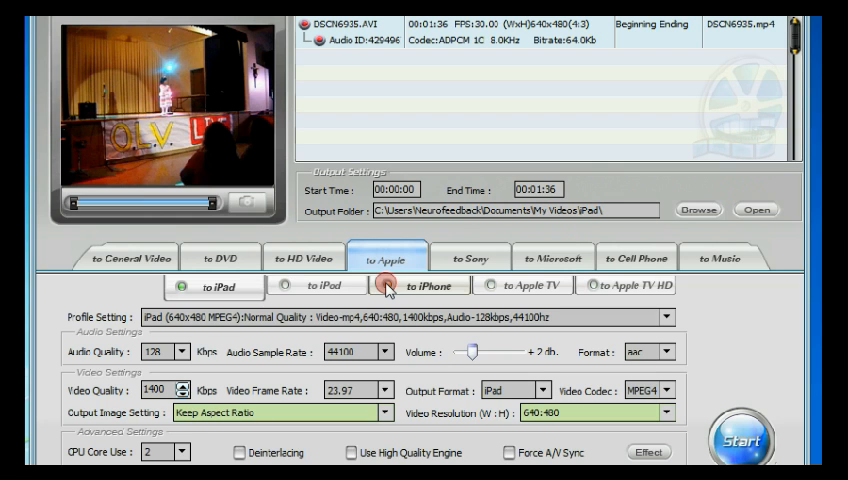
left_click(388, 284)
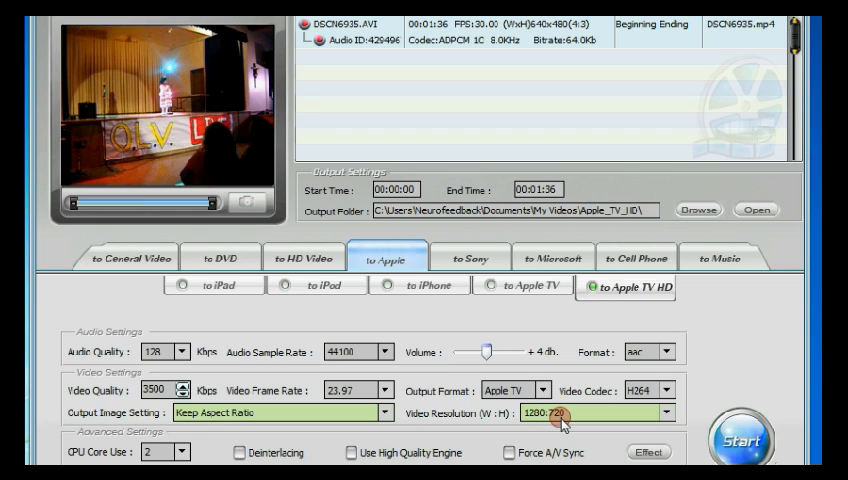
mouse_move(464, 248)
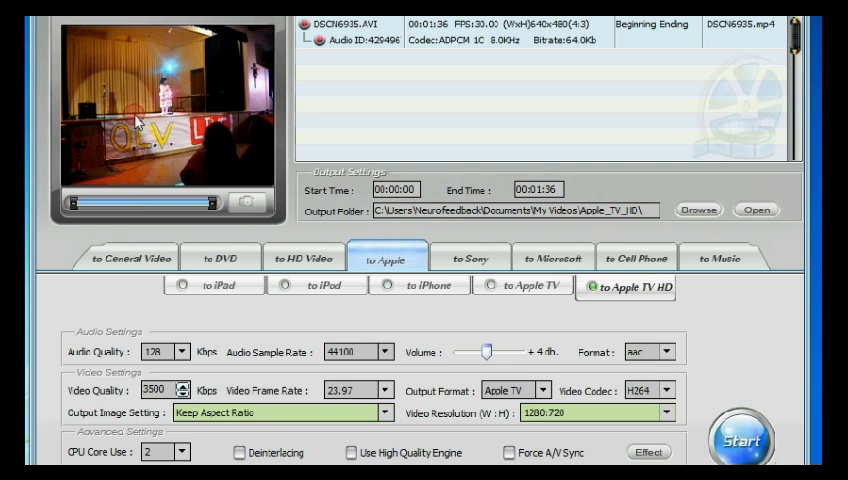
left_click(470, 256)
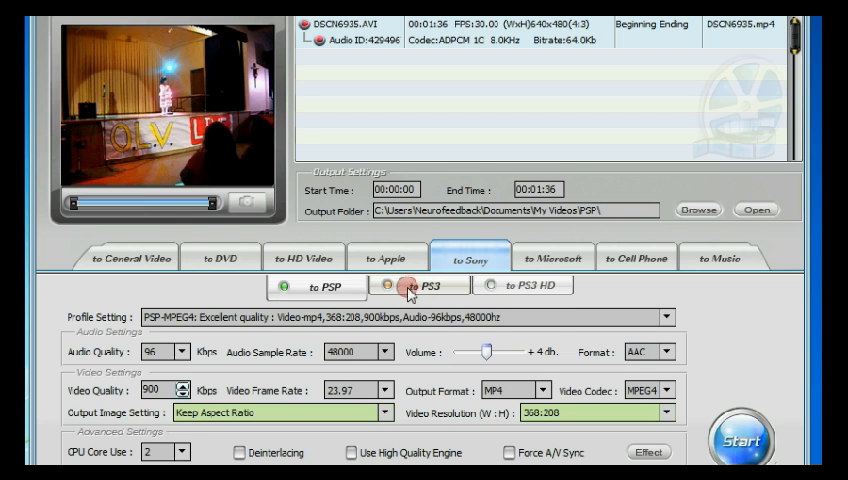
left_click(388, 286)
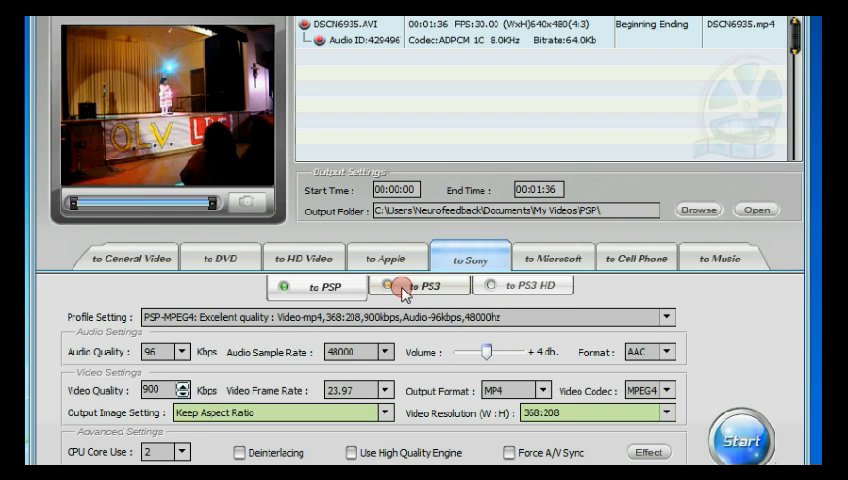
left_click(418, 284)
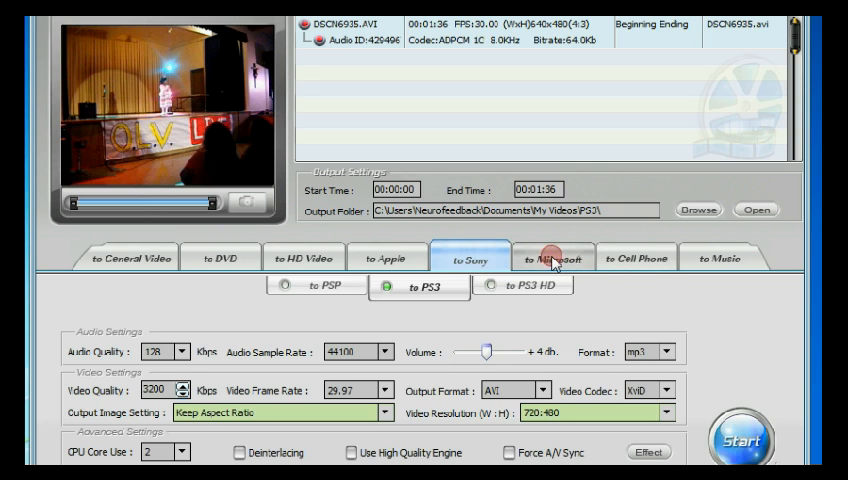
left_click(552, 260)
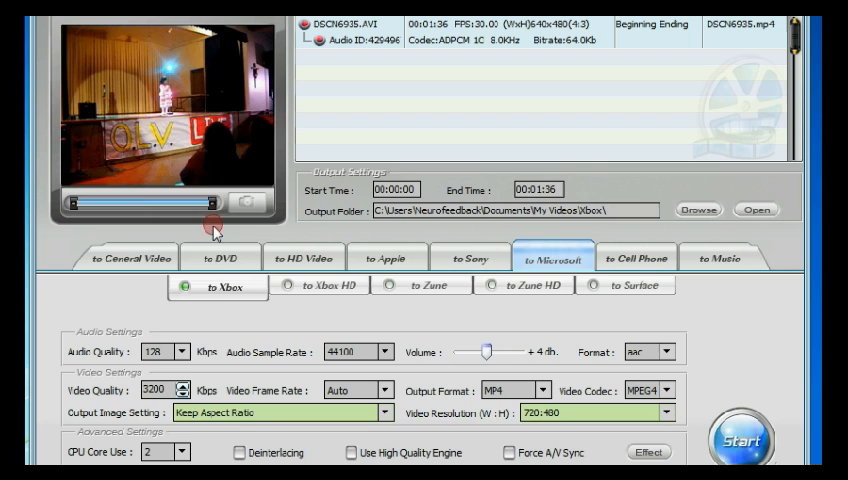
mouse_move(262, 340)
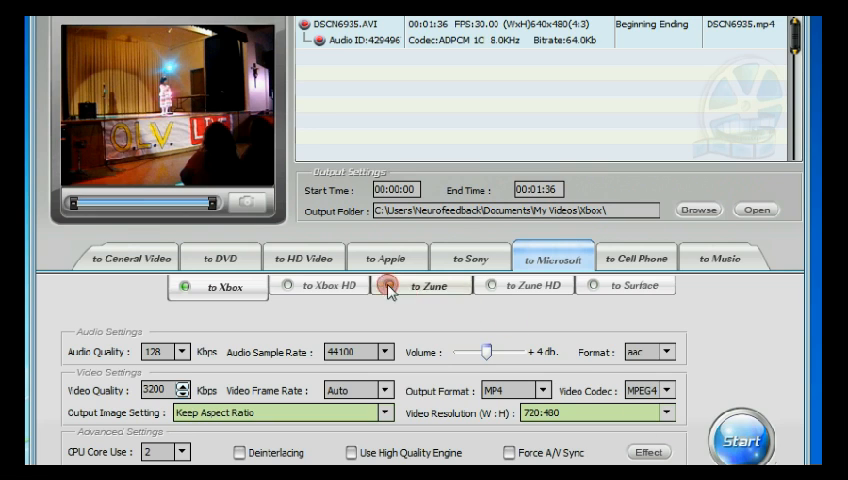
left_click(388, 258)
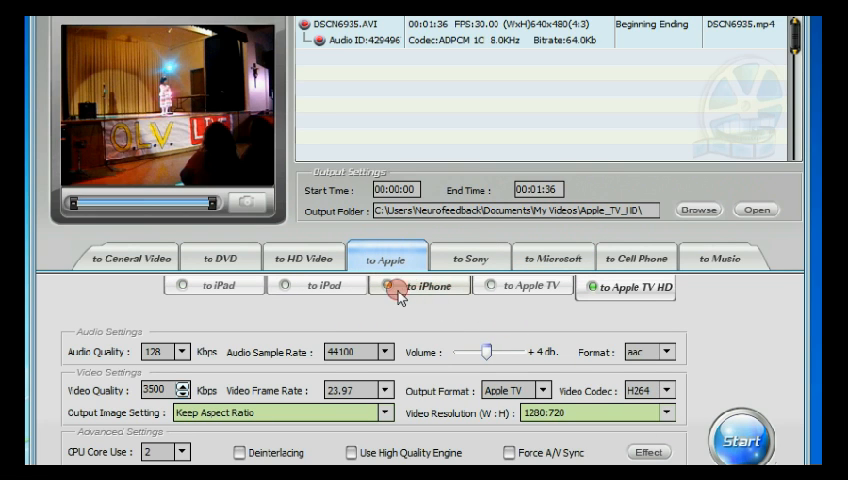
Select the iPhone4 480x320 MPEG4 profile on the Apple tab
left_click(396, 284)
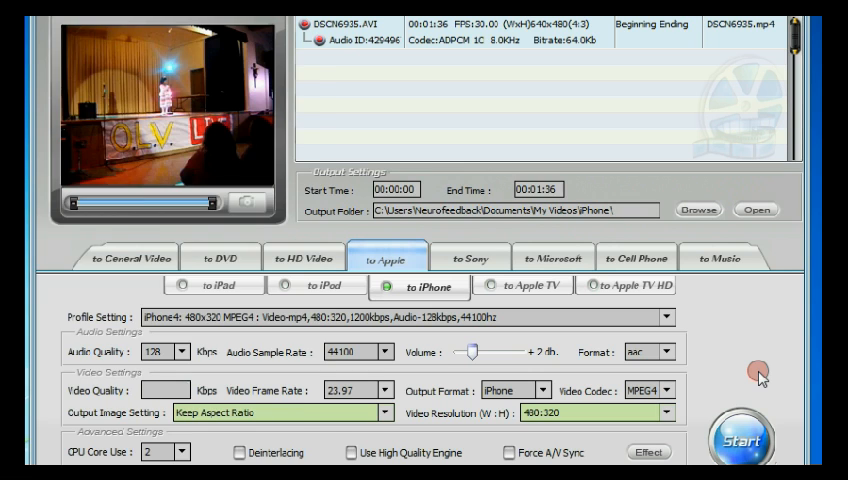
left_click(732, 208)
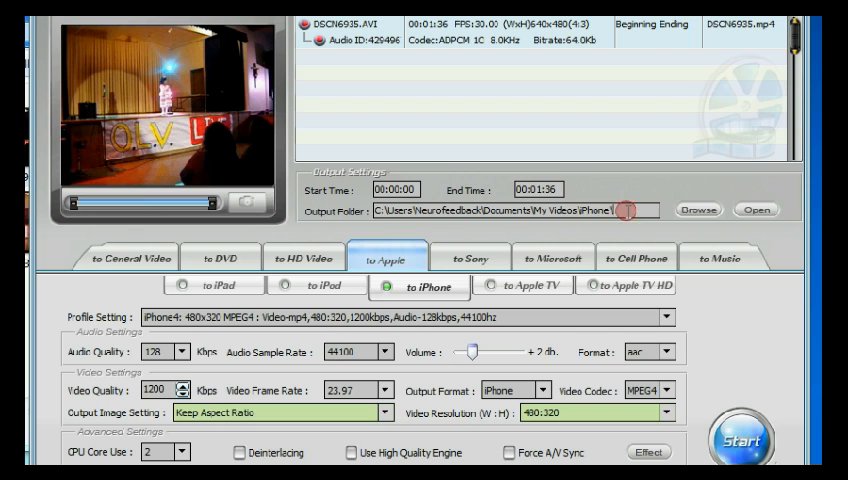
Show the iPhone output folder in Explorer and select the converted 1-DSCN6935 MP4
left_click(510, 210)
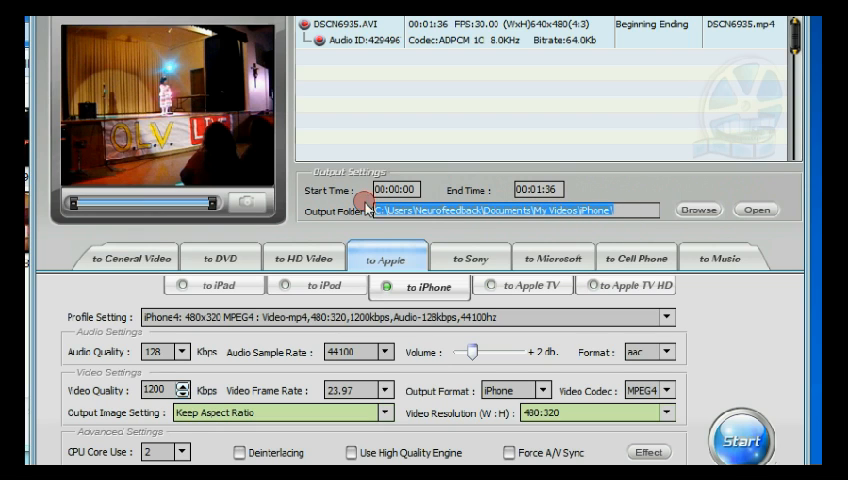
mouse_move(264, 118)
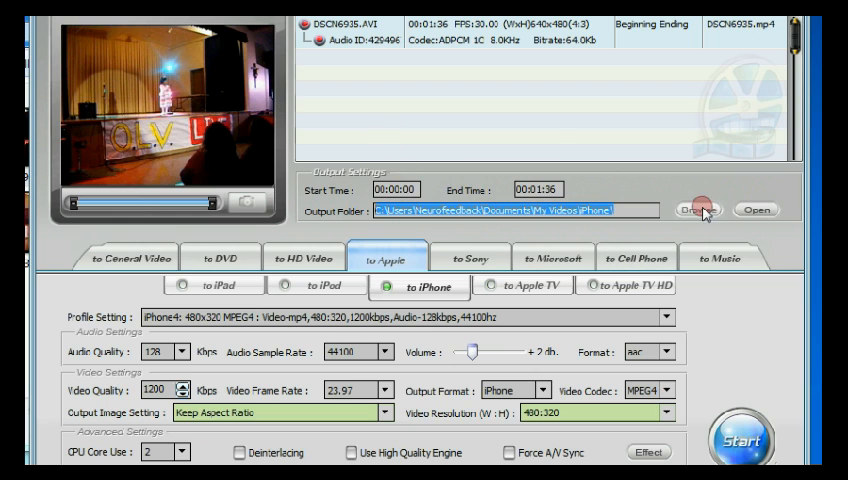
left_click(700, 208)
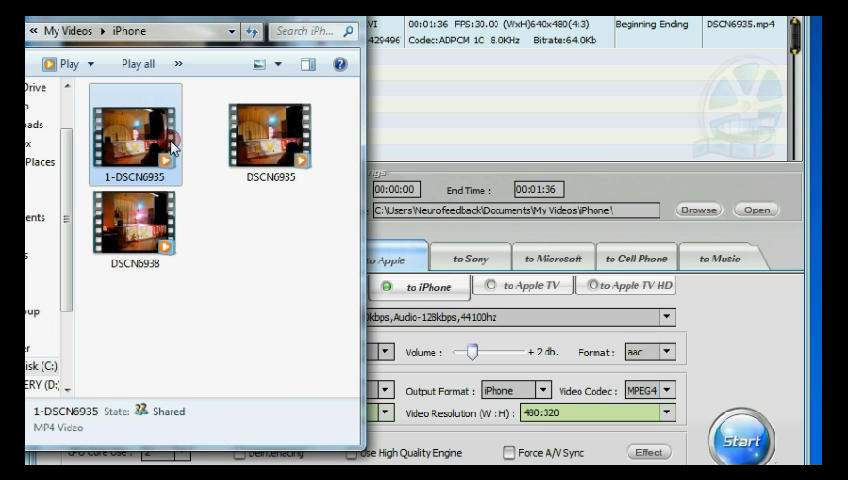
left_click(268, 136)
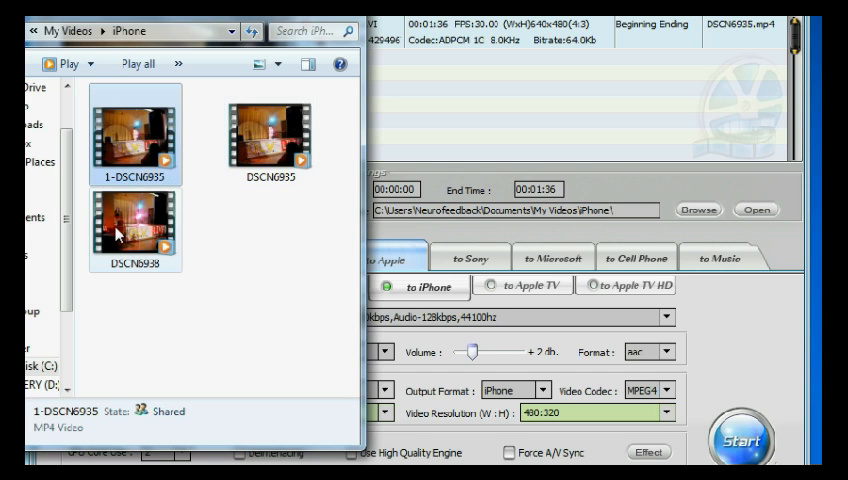
mouse_move(270, 130)
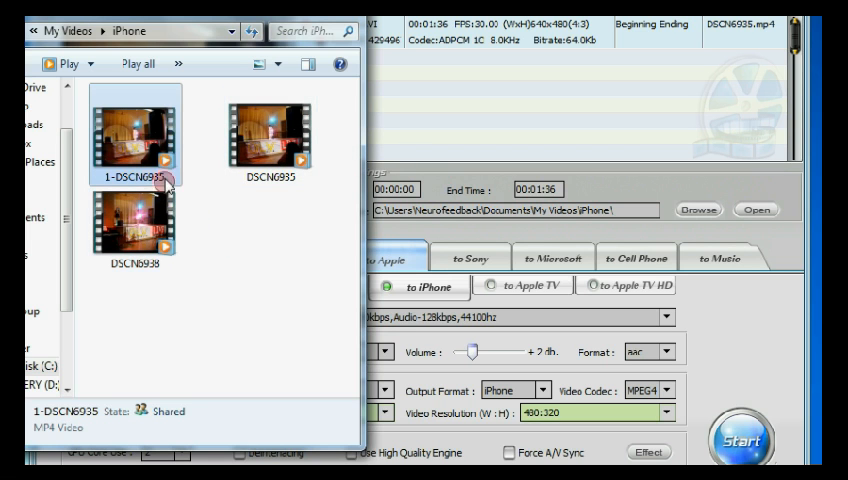
mouse_move(138, 144)
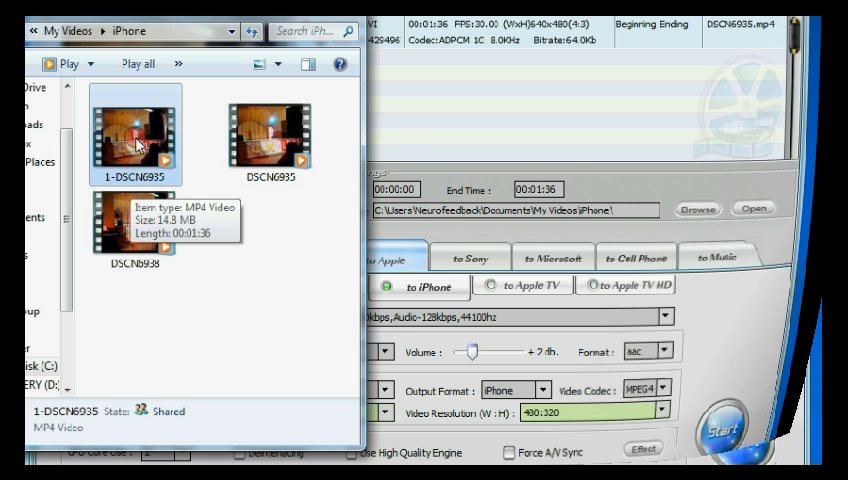
Play the converted iPhone video in the player, then close it
double_click(136, 136)
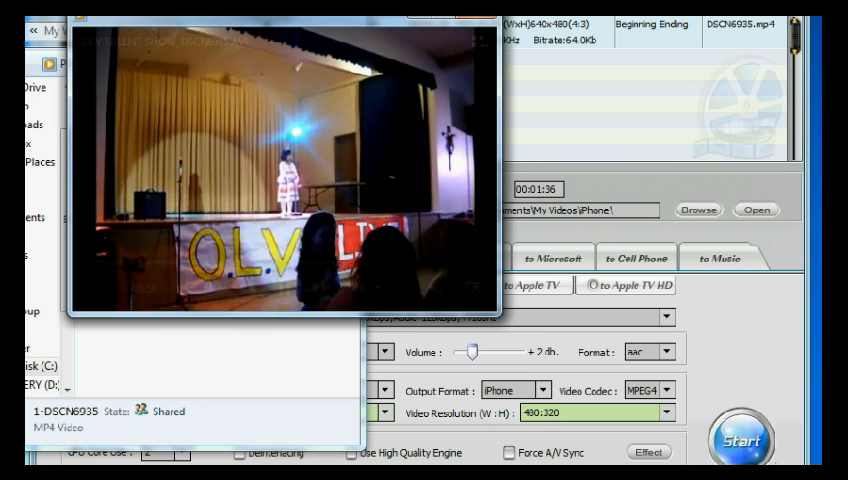
left_click(736, 288)
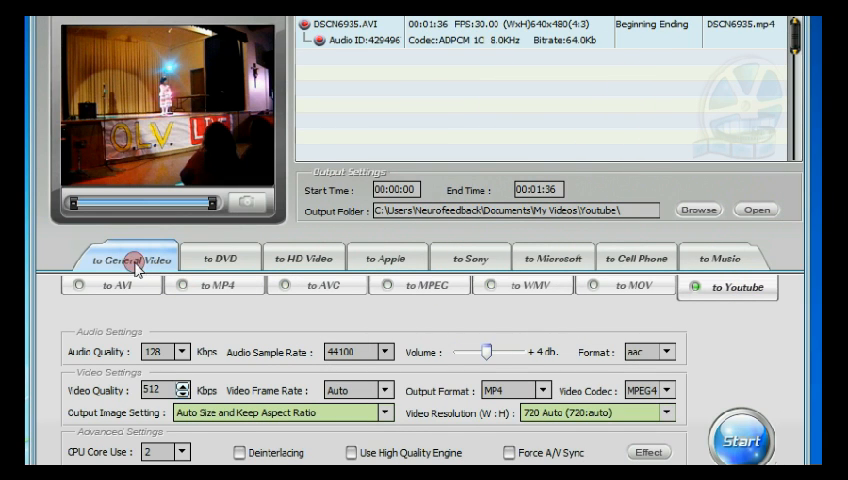
mouse_move(282, 258)
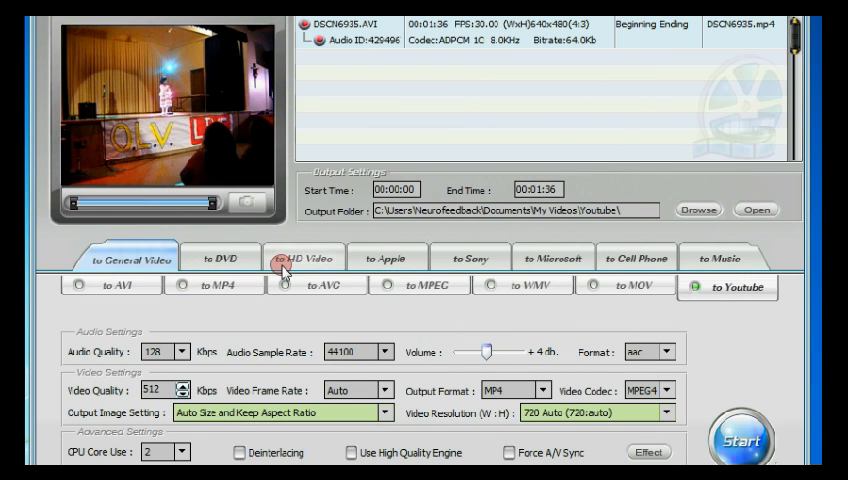
Return to the General Video YouTube profile and set resolution to 640 Auto (640x480)
left_click(308, 256)
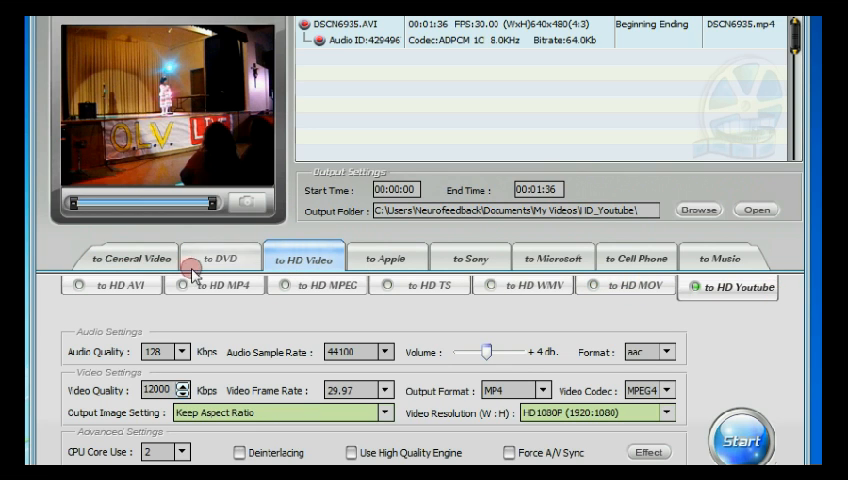
left_click(128, 256)
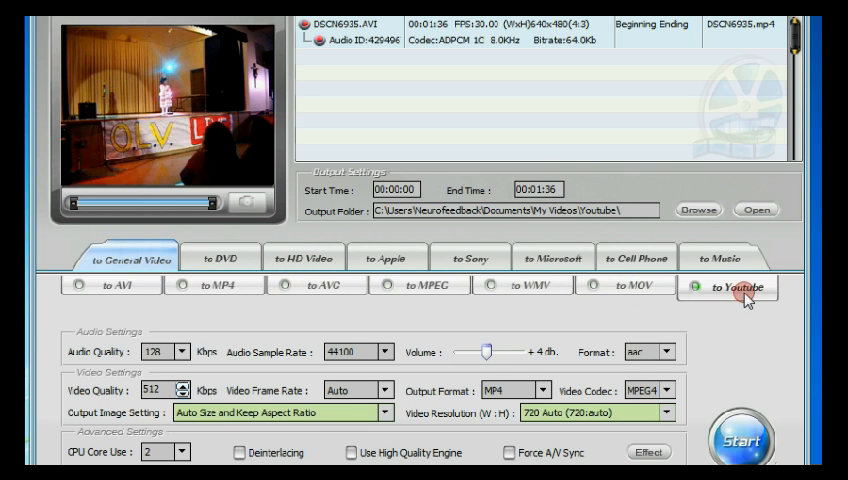
mouse_move(494, 428)
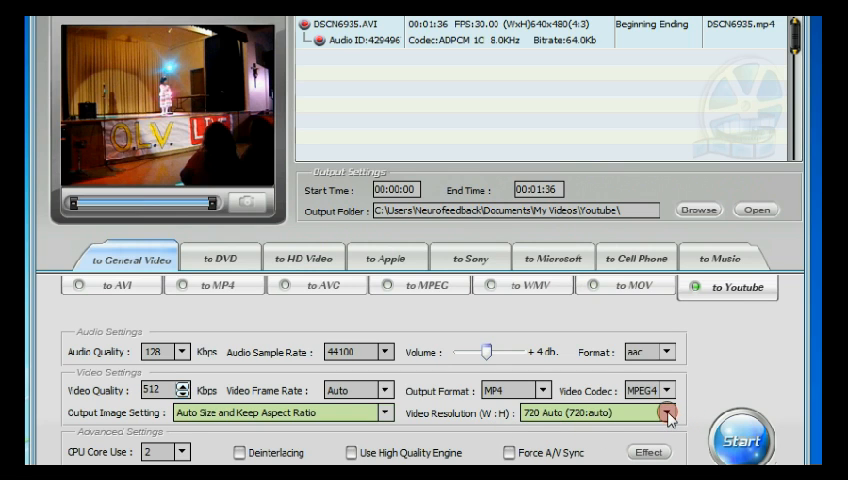
left_click(656, 412)
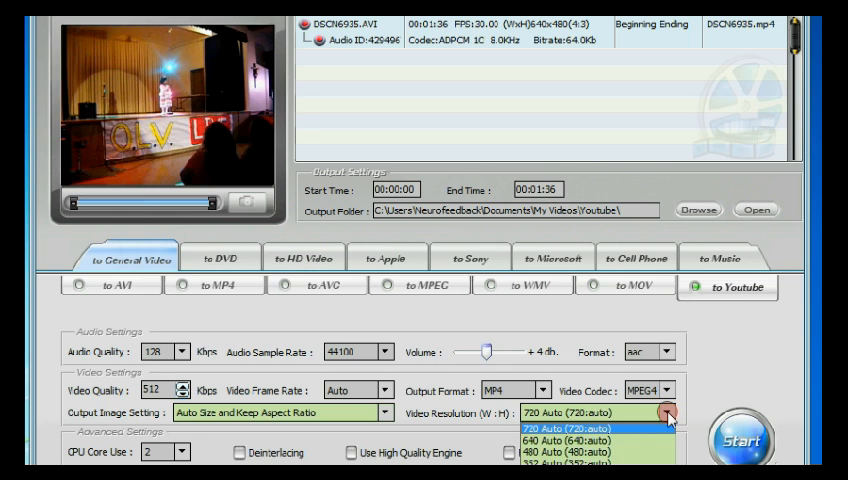
left_click(600, 444)
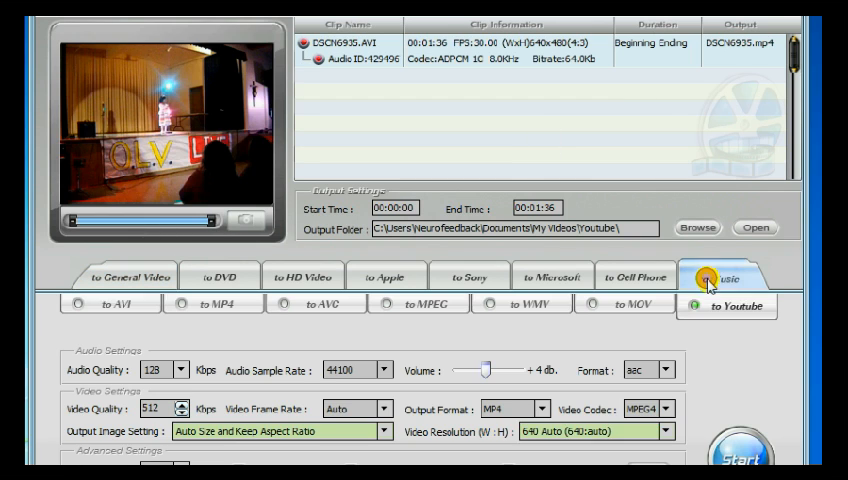
Switch output to the Music MP3 profile at 128 kbps saving into the MP3 folder
left_click(728, 276)
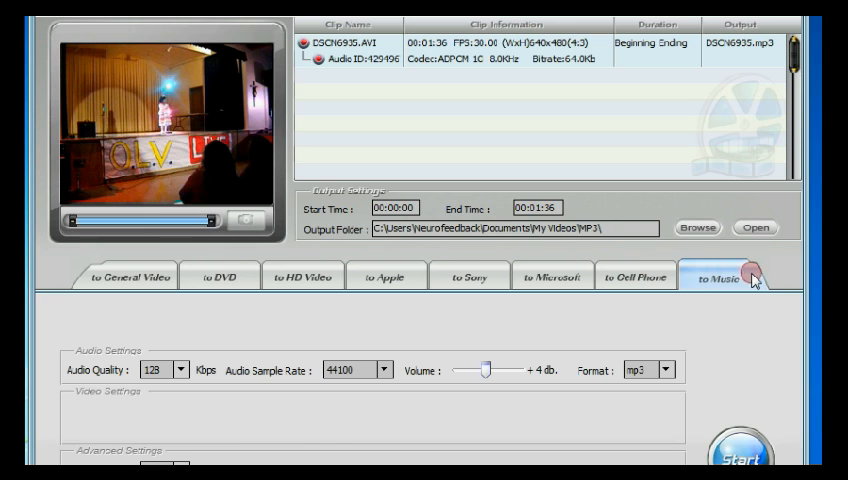
mouse_move(288, 90)
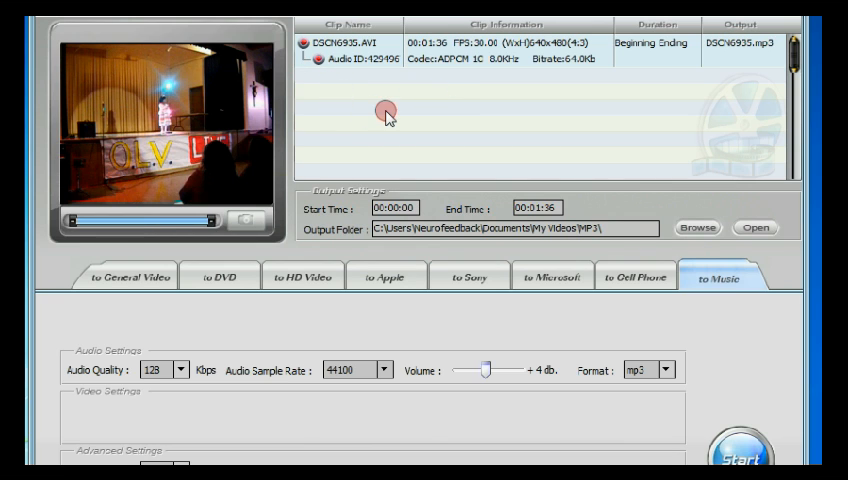
left_click(536, 208)
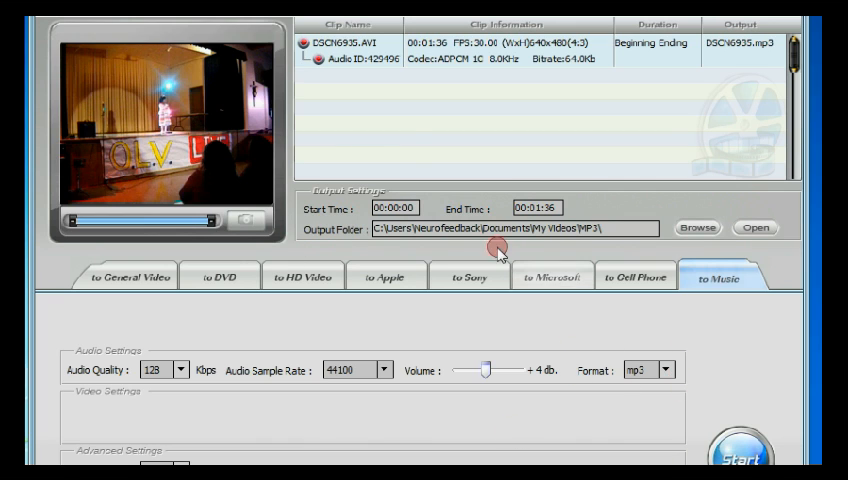
mouse_move(406, 128)
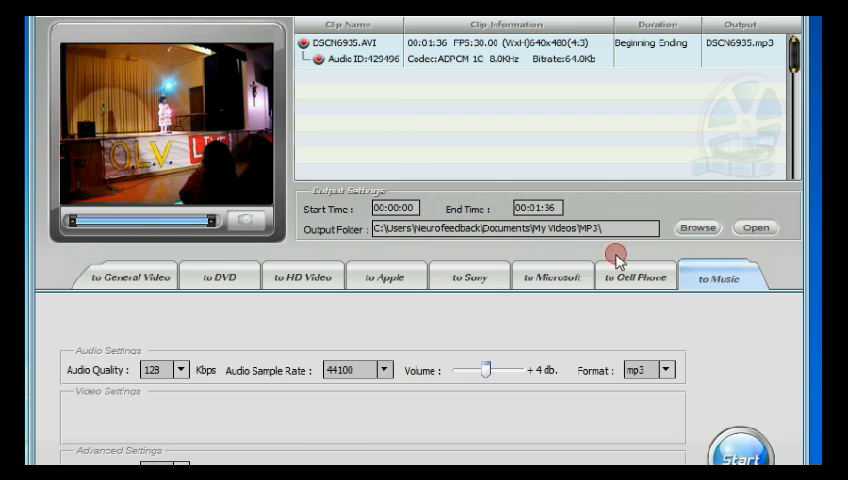
mouse_move(694, 264)
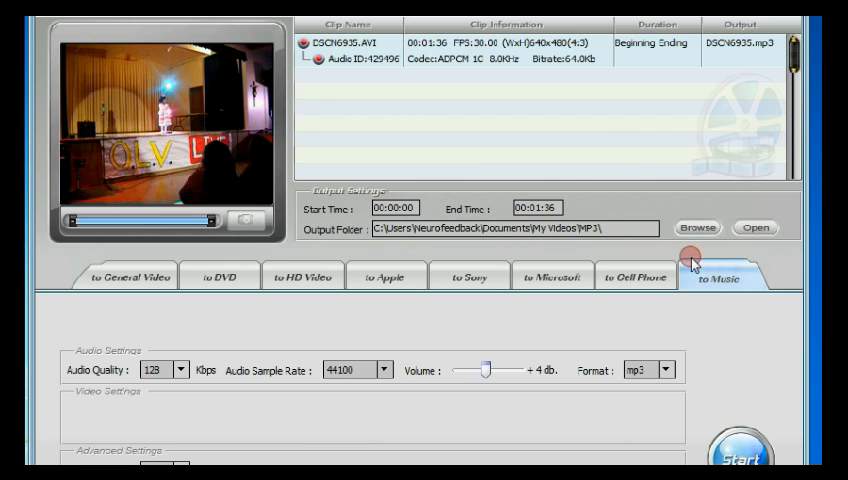
mouse_move(736, 304)
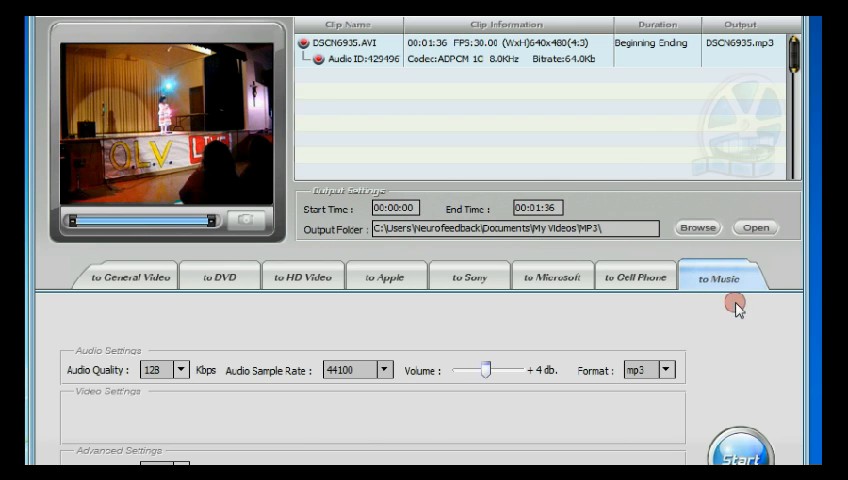
mouse_move(176, 68)
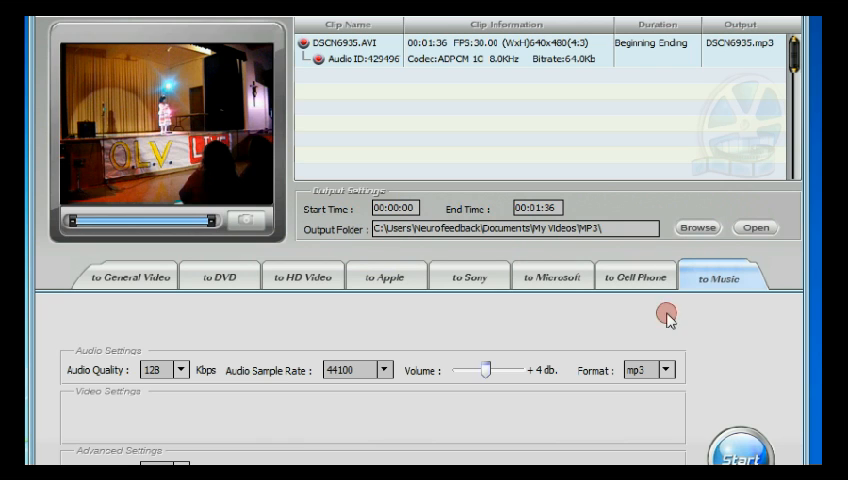
mouse_move(708, 338)
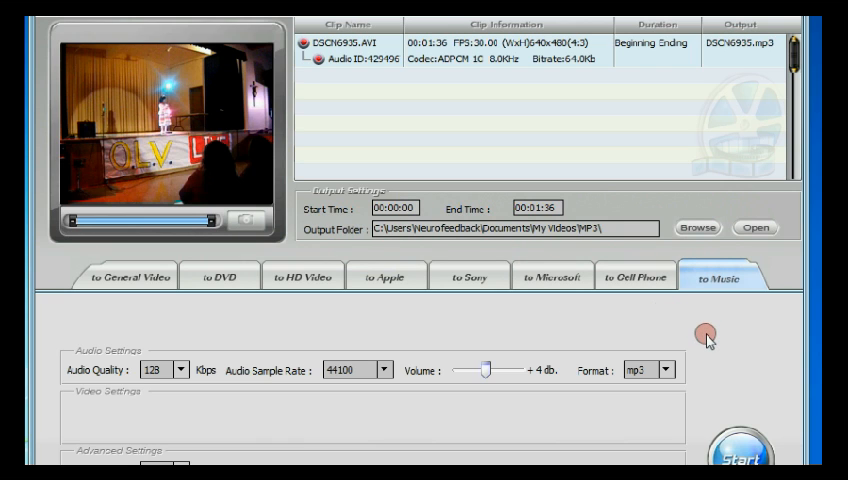
mouse_move(760, 290)
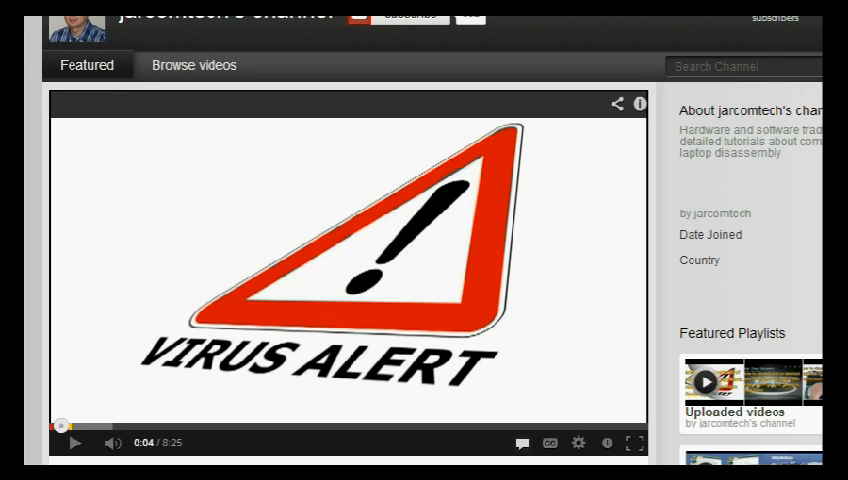
Pause the featured YouTube video and copy its URL from the player's menu
left_click(530, 222)
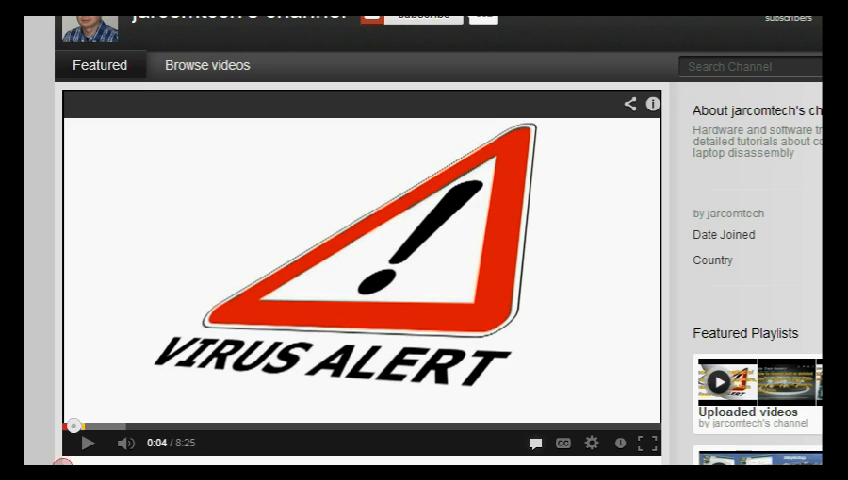
left_click(84, 444)
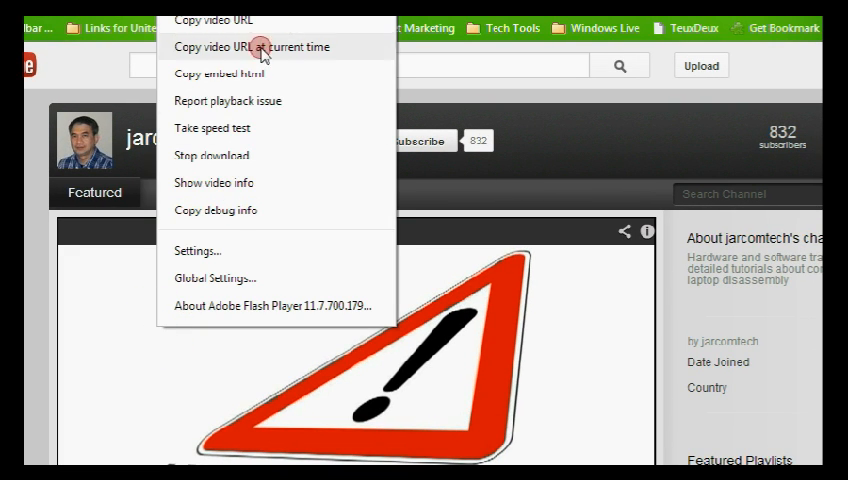
left_click(262, 48)
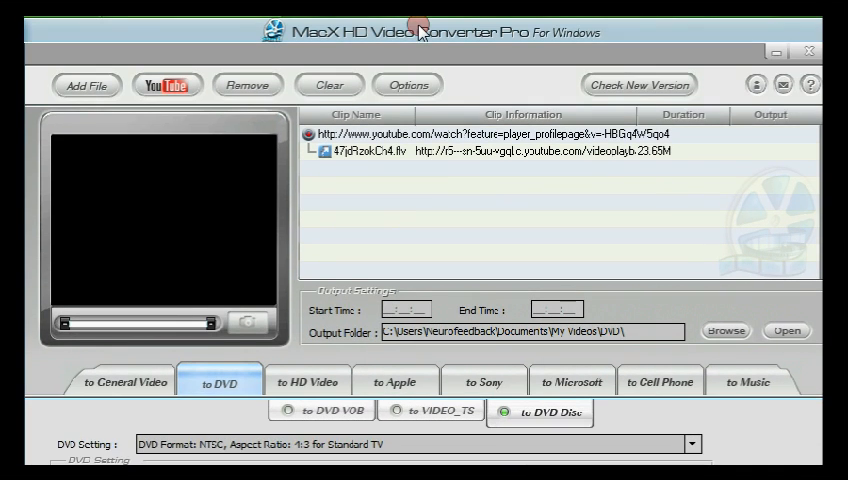
Paste the YouTube watch URL into the download dialog; dismiss the 'already exist' rejection and close it
left_click(164, 84)
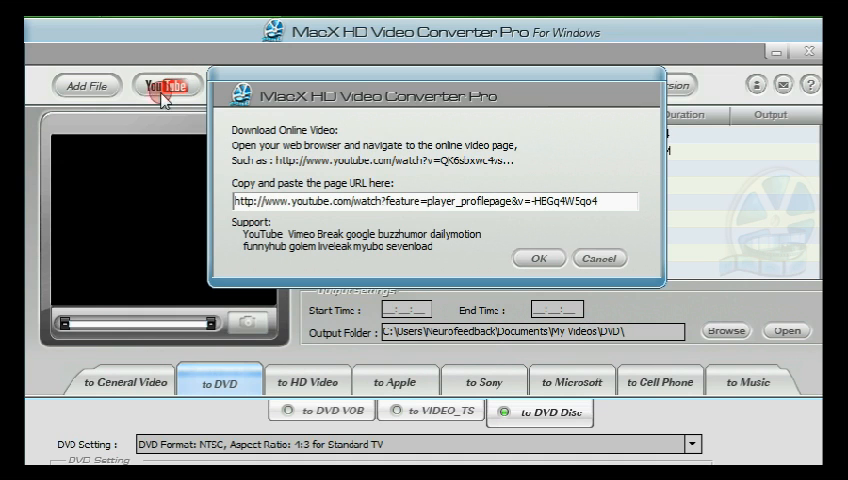
triple_click(430, 202)
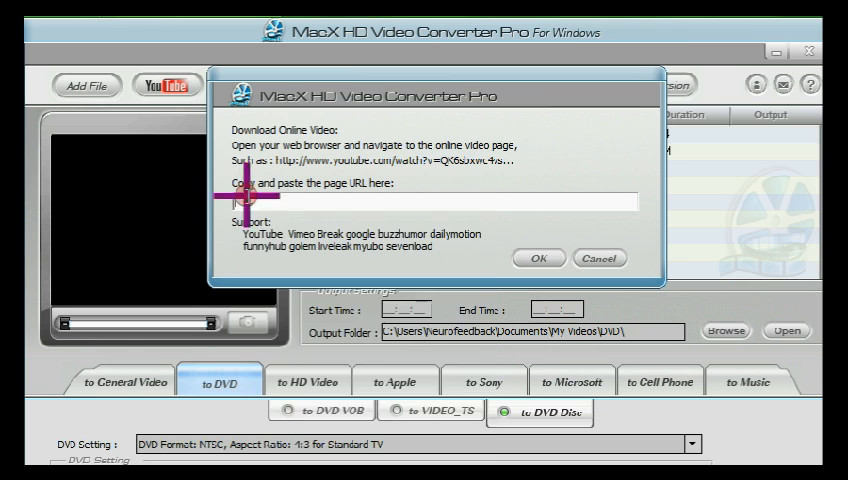
type("http://www.youtube.com/watch?feature=player_profilepage&v=-HEGq4W5qo4")
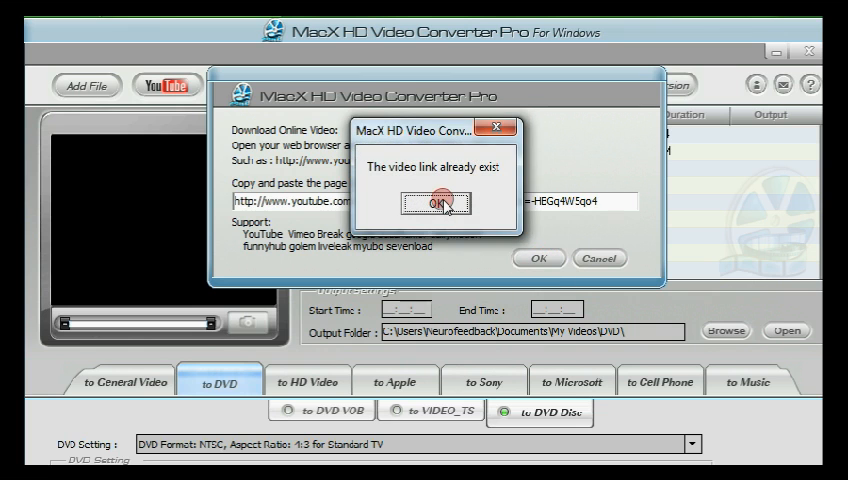
left_click(440, 202)
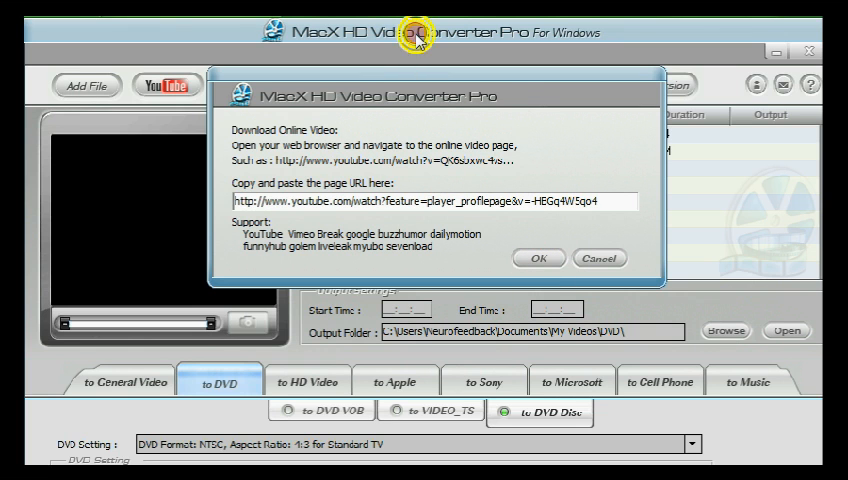
left_click(536, 258)
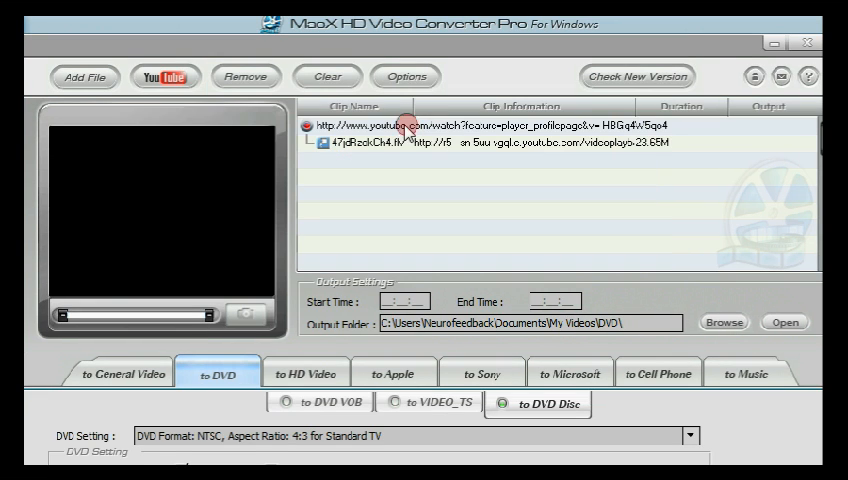
left_click(404, 76)
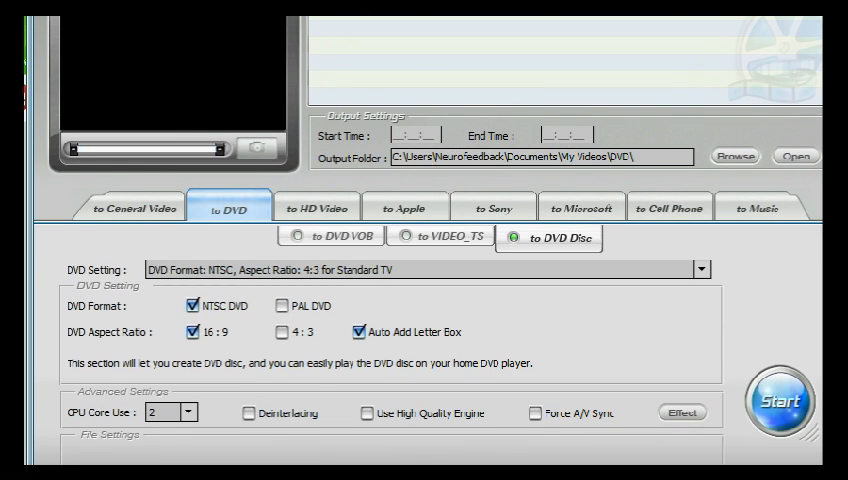
left_click(132, 208)
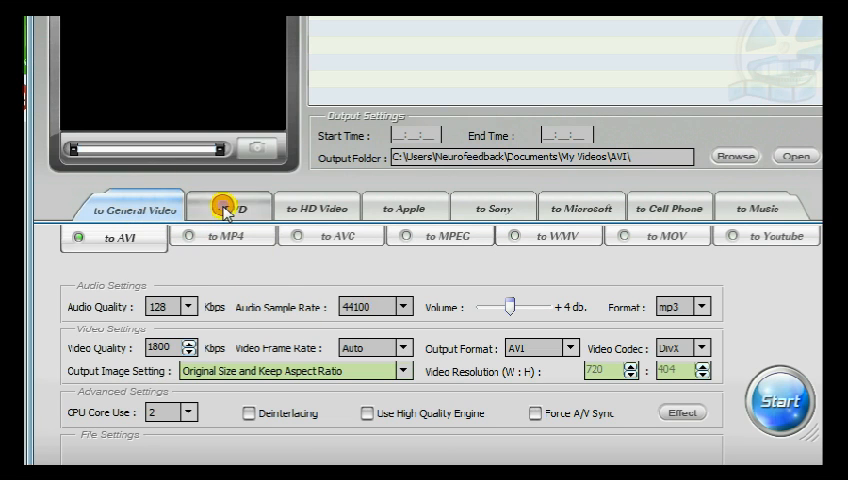
left_click(222, 206)
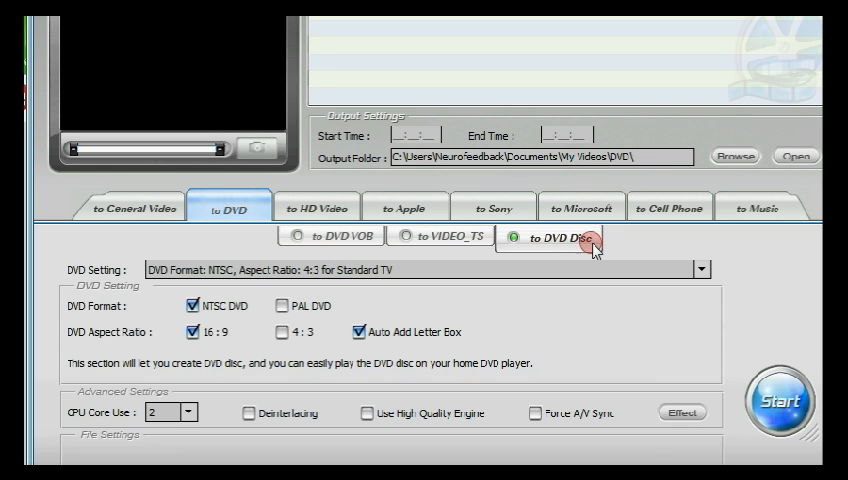
left_click(564, 236)
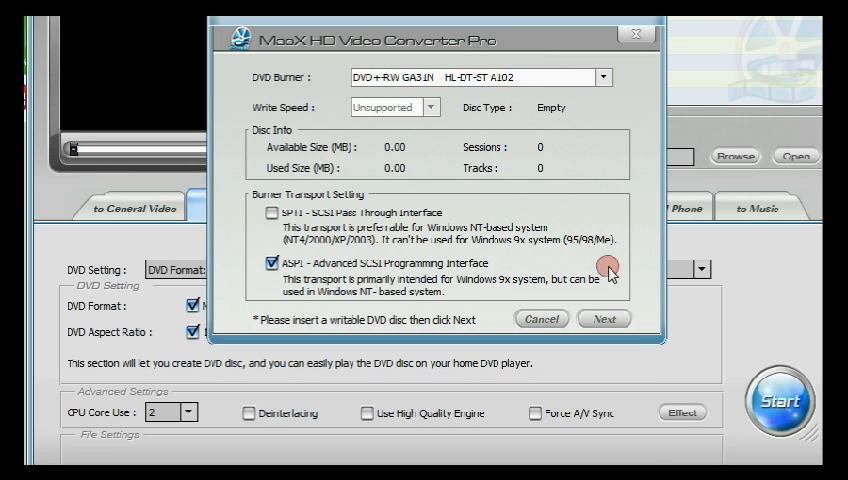
mouse_move(622, 216)
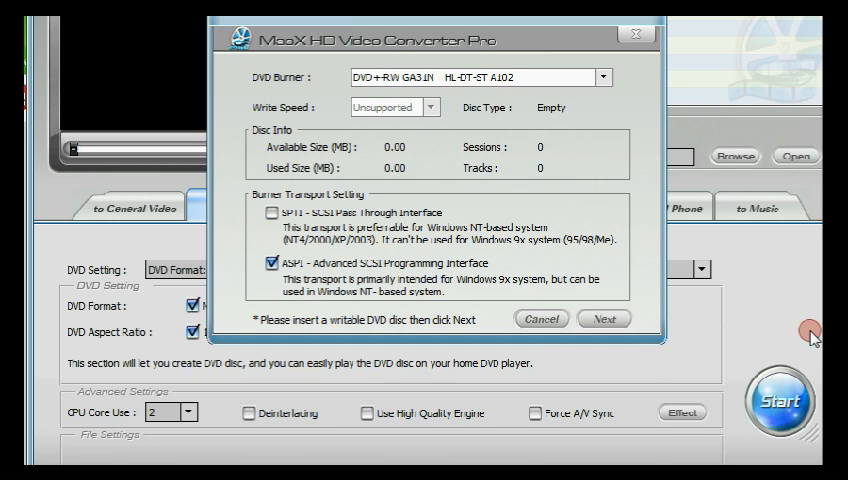
mouse_move(798, 328)
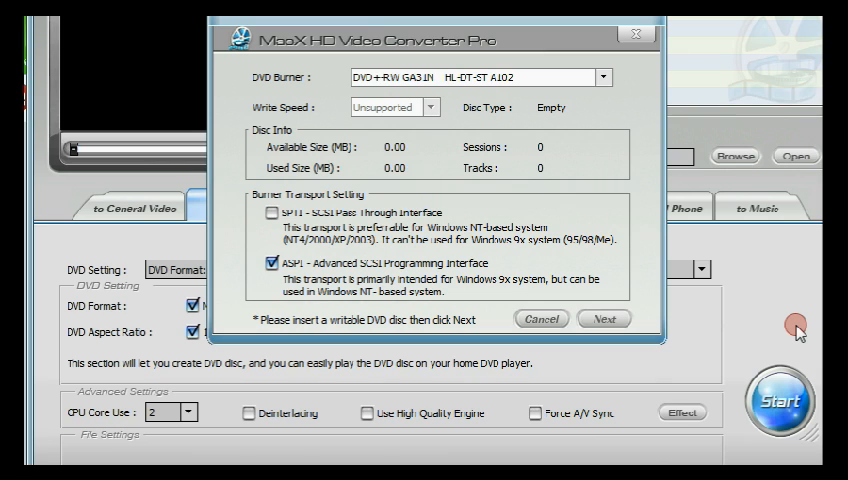